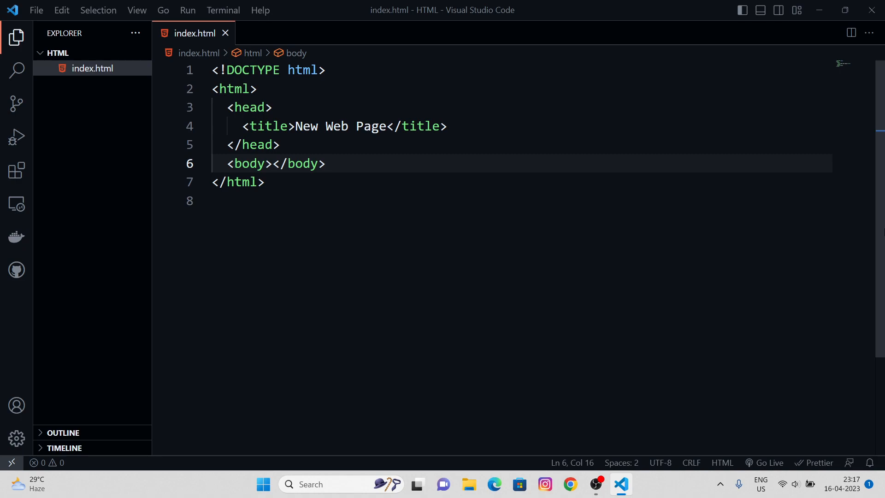
pyautogui.moveTo(451, 282)
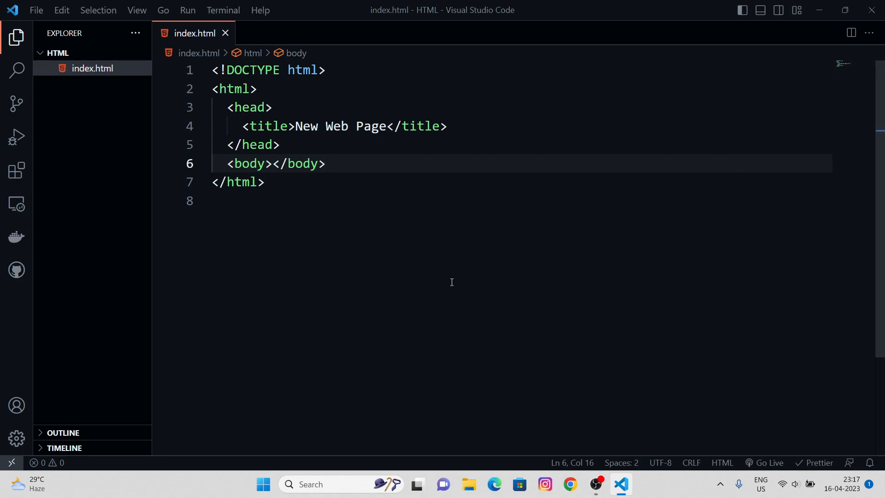
pyautogui.moveTo(433, 473)
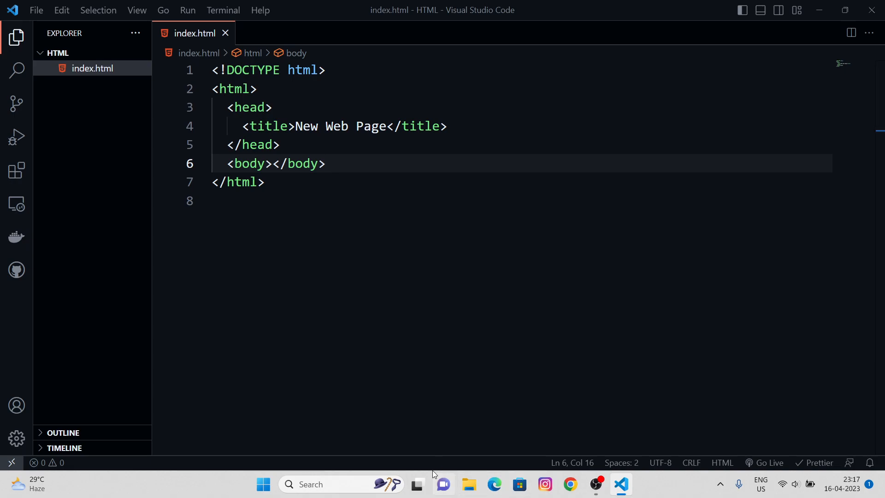
pyautogui.moveTo(183, 115)
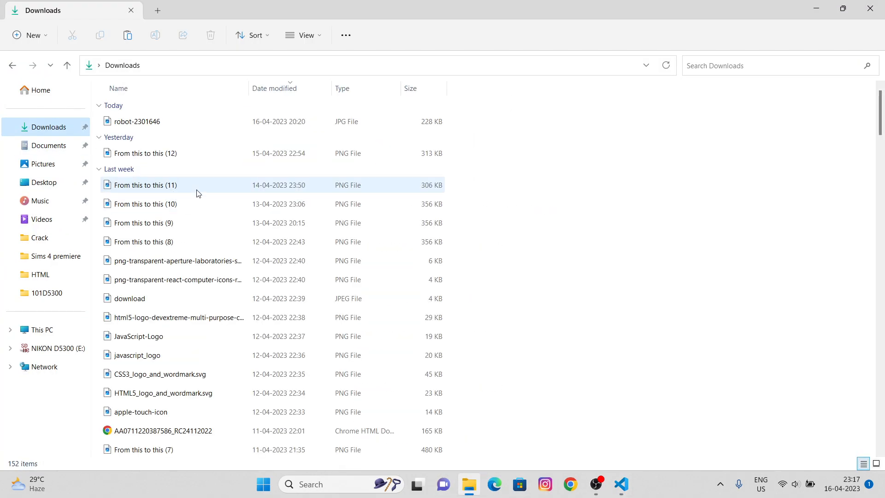
# Select robot-2301646.jpg in Downloads and copy it.
pyautogui.click(136, 121)
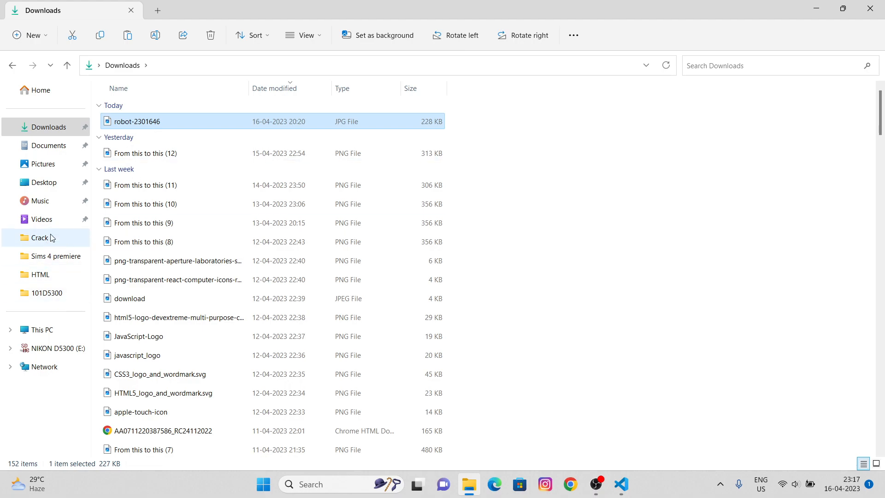
pyautogui.click(43, 182)
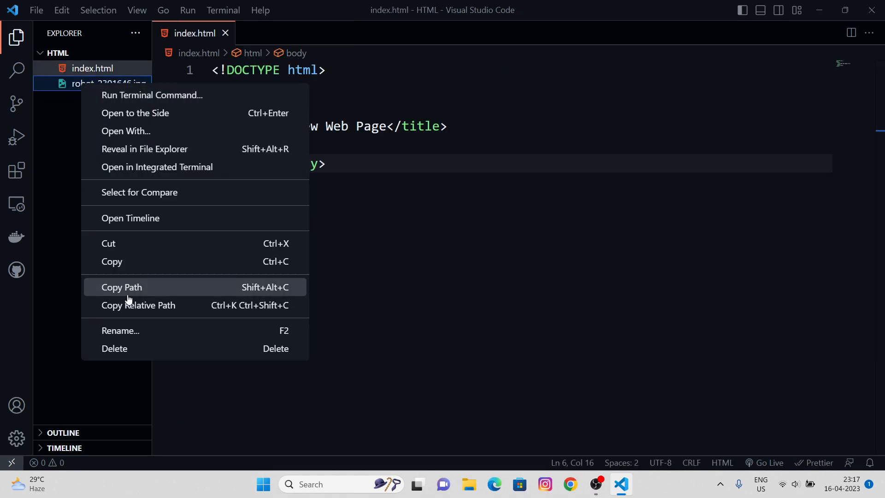
# Paste the robot picture into the HTML folder and rename it image.jpg.
pyautogui.click(119, 331)
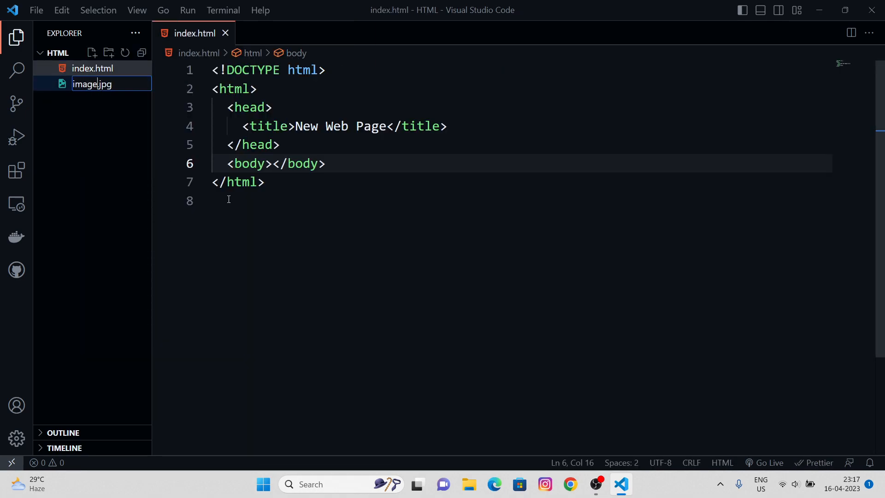
pyautogui.doubleClick(92, 83)
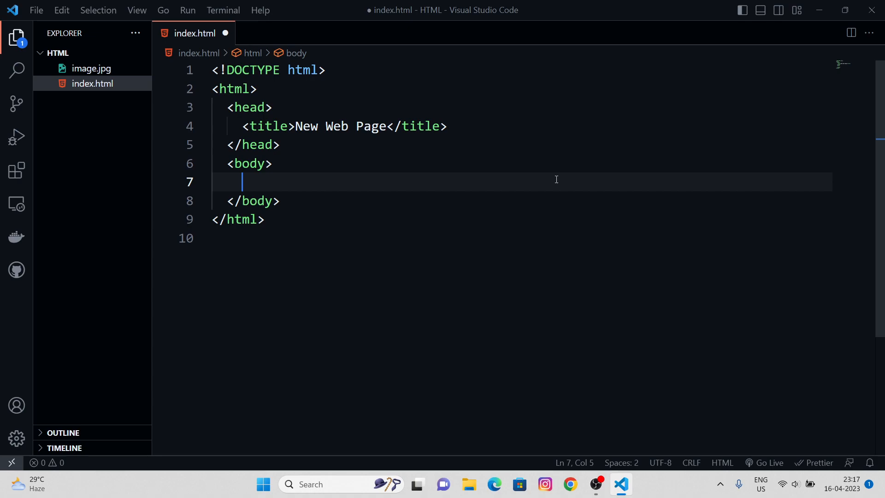
# Insert a self-closing img tag in the body with an empty src attribute.
pyautogui.write('<img')
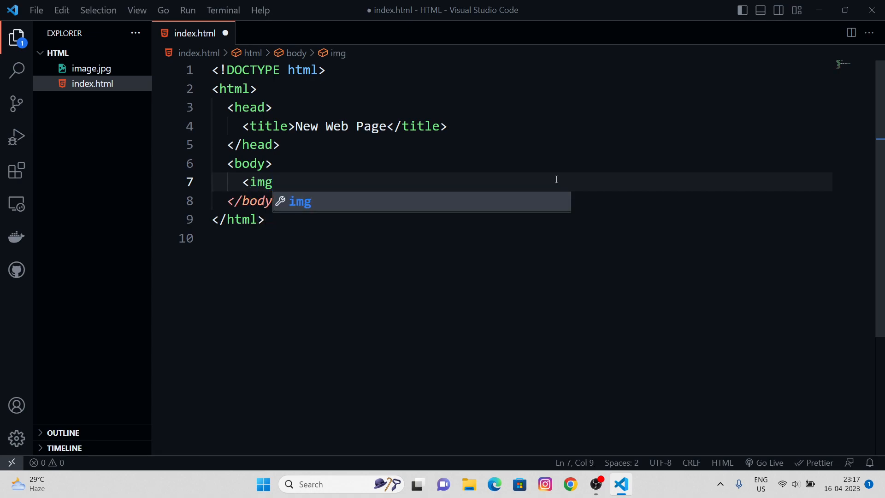
pyautogui.write('/>')
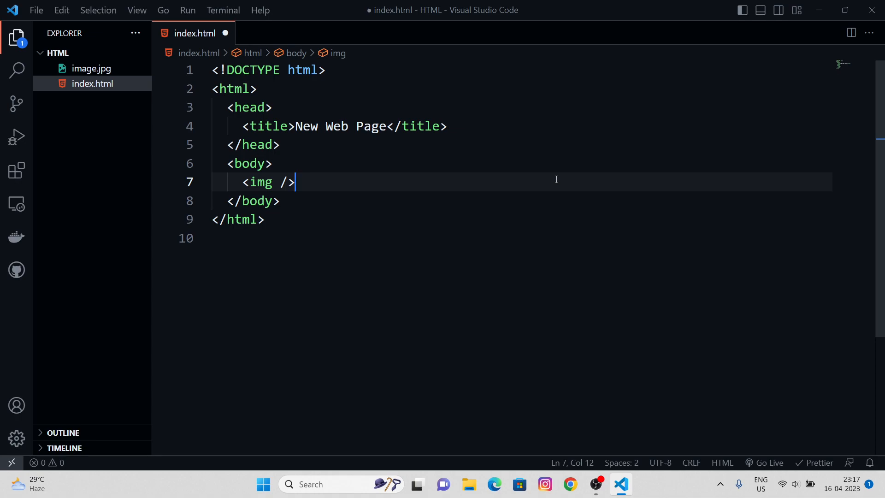
pyautogui.click(289, 182)
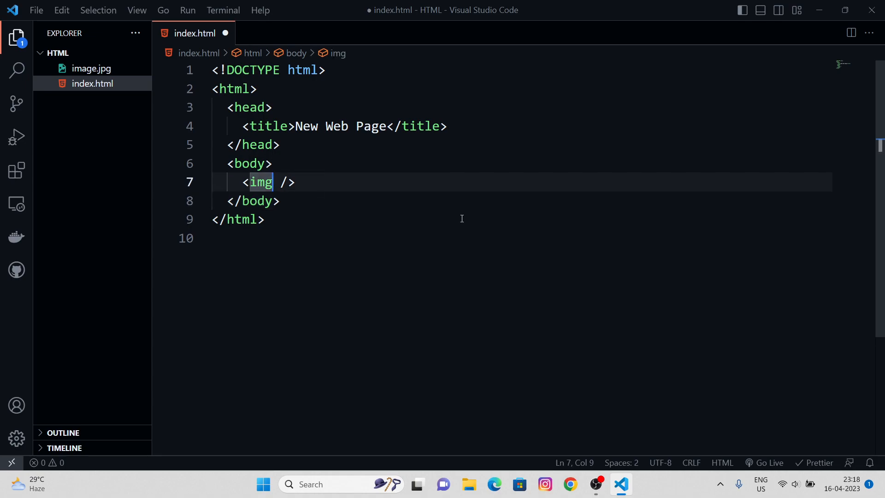
pyautogui.write('src=""')
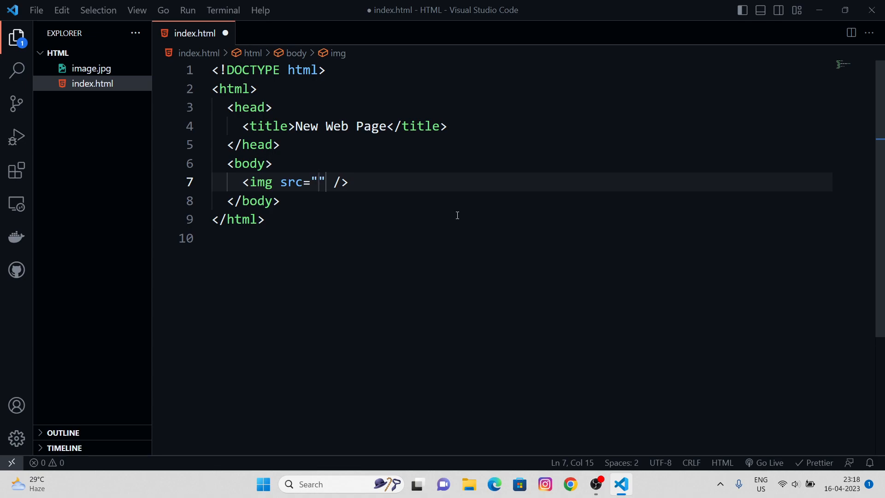
pyautogui.moveTo(91, 69)
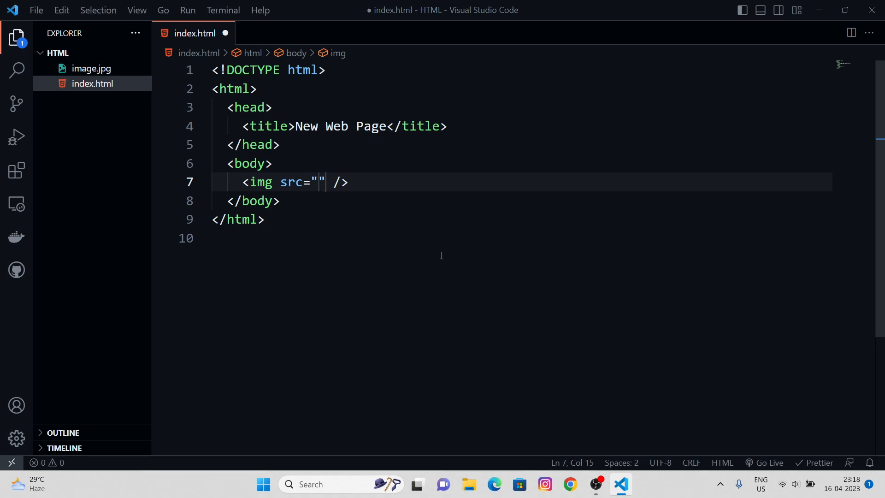
# Set src to /image.jpg, save, and add width="400px" to the img tag.
pyautogui.write('/image.jpg')
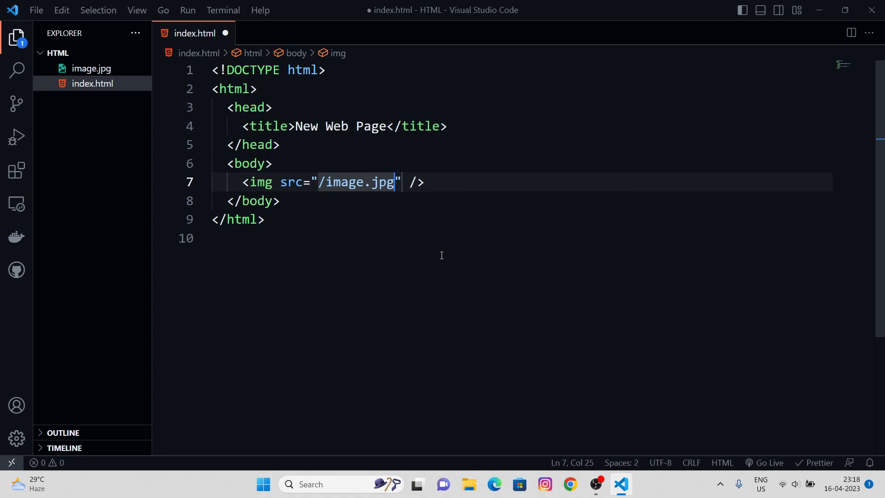
pyautogui.press('ctrl+s')
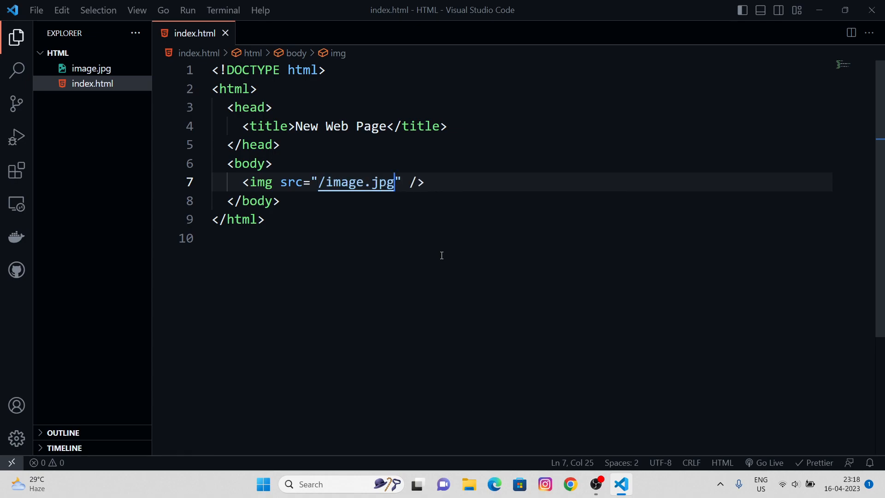
pyautogui.write('width="4')
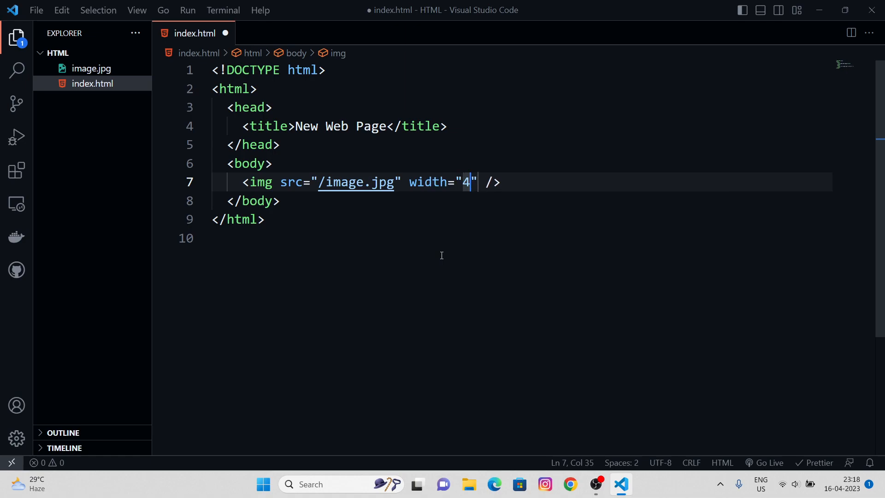
pyautogui.write('00px')
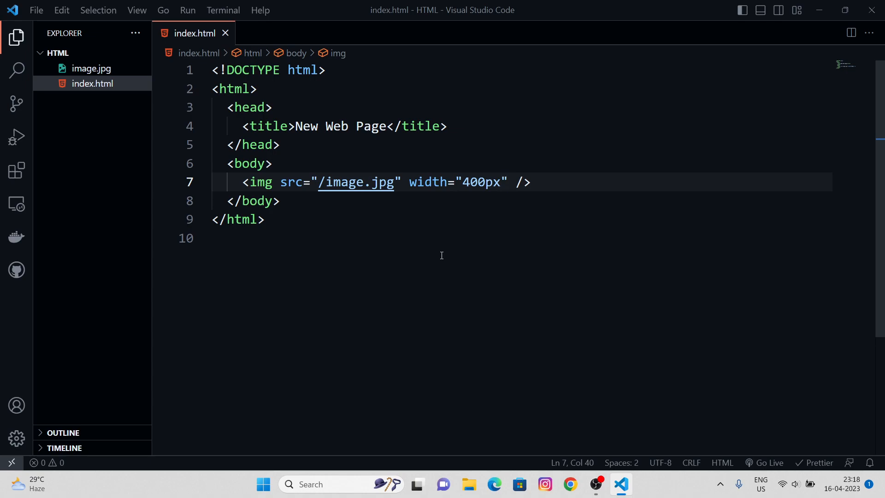
pyautogui.moveTo(602, 355)
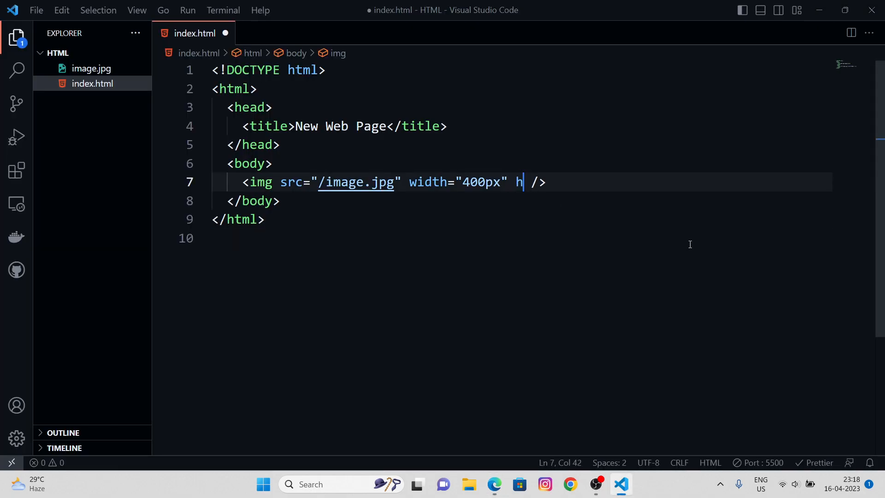
# Try a height of 400px on the img tag, preview it in Edge, then return to the editor.
pyautogui.write('eight="4"')
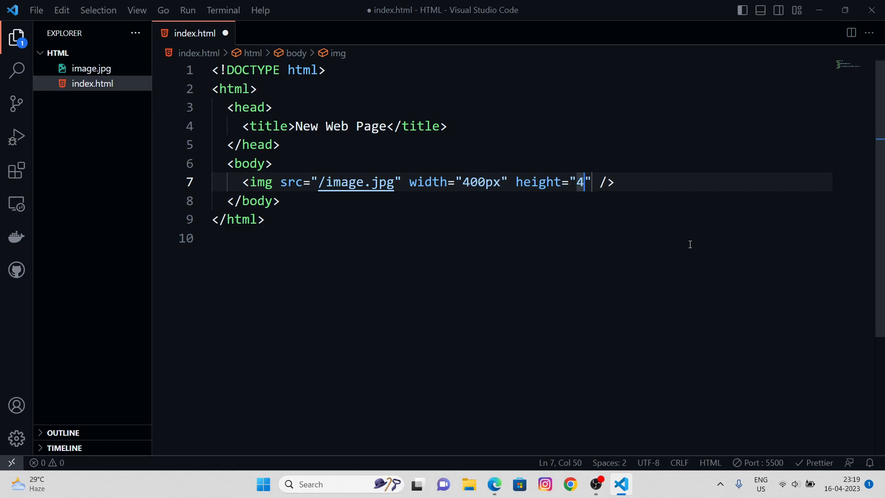
pyautogui.write('00px')
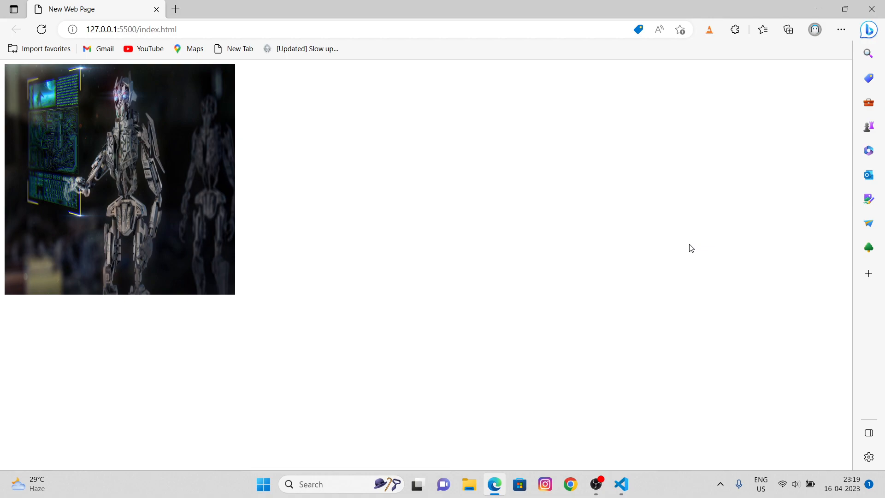
pyautogui.click(621, 485)
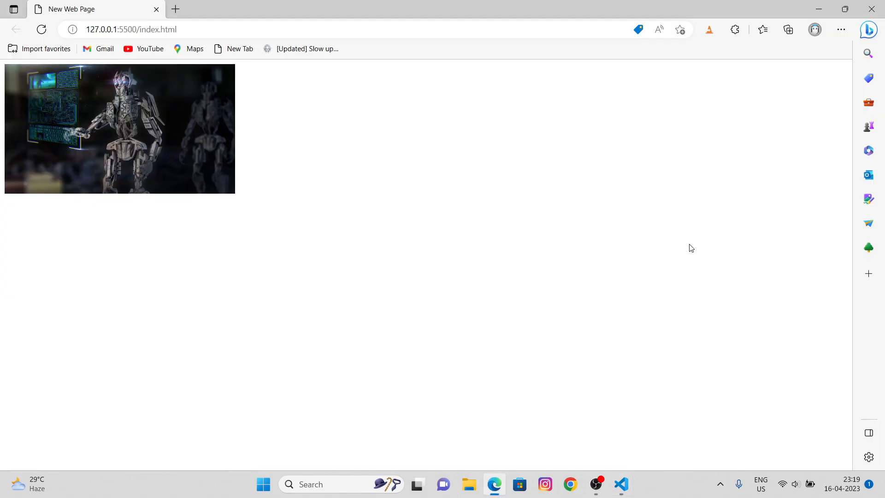
pyautogui.click(620, 485)
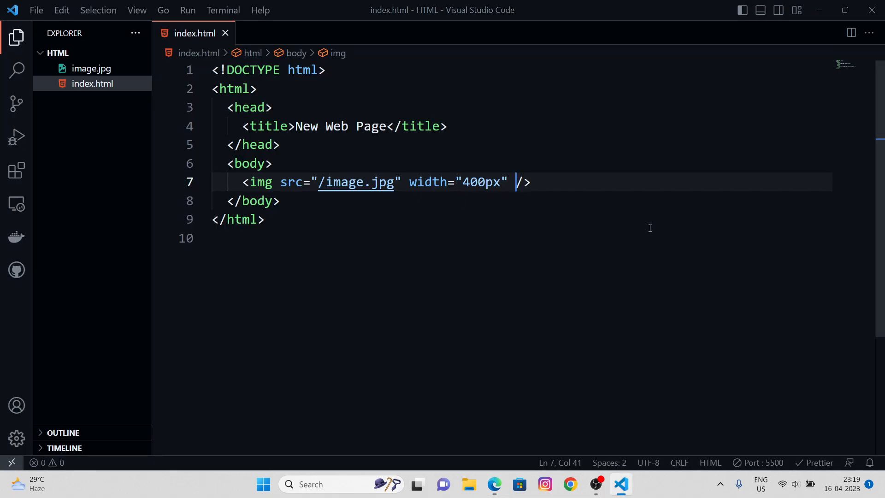
# Add alt="This is an Alternative text" to the img tag.
pyautogui.write('alt="')
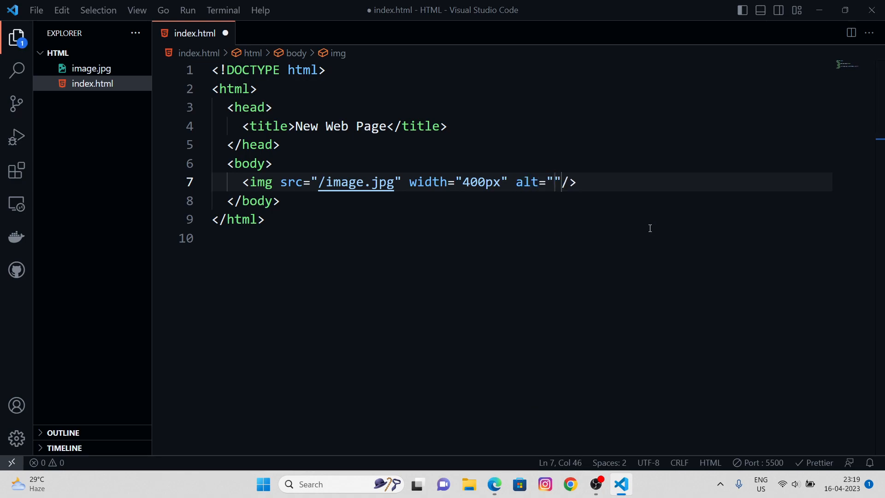
pyautogui.write('T')
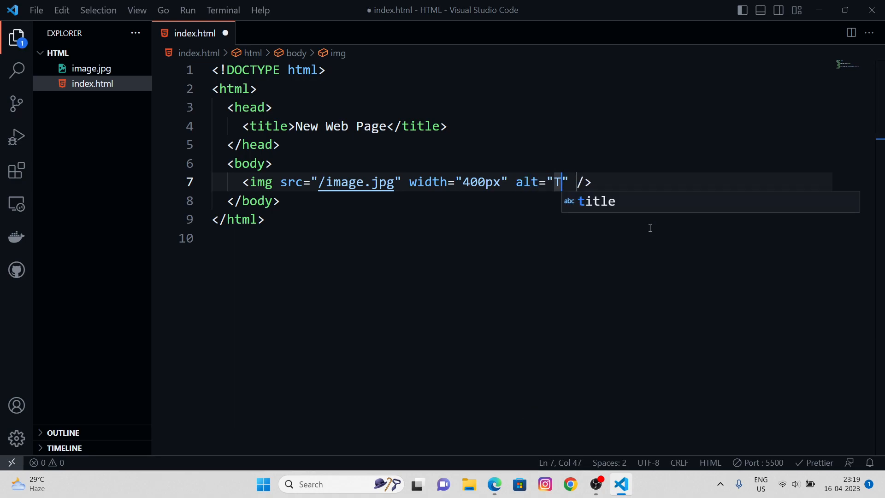
pyautogui.write('his')
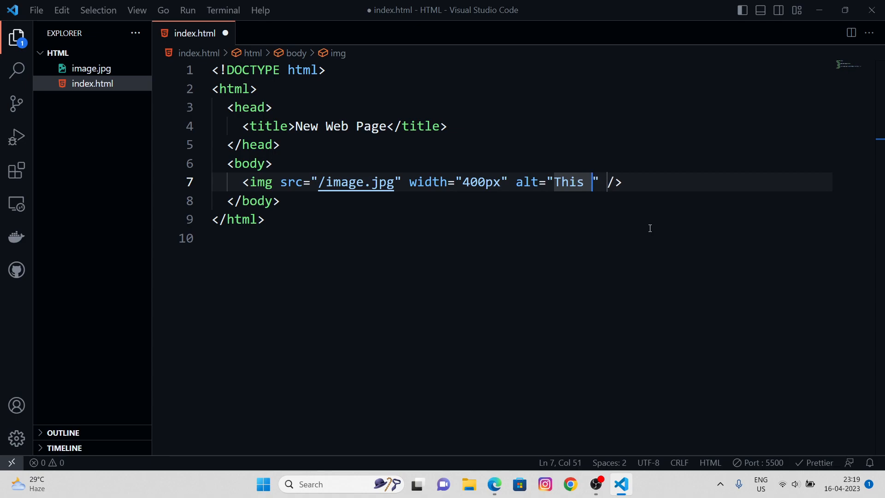
pyautogui.write('is an Alternat')
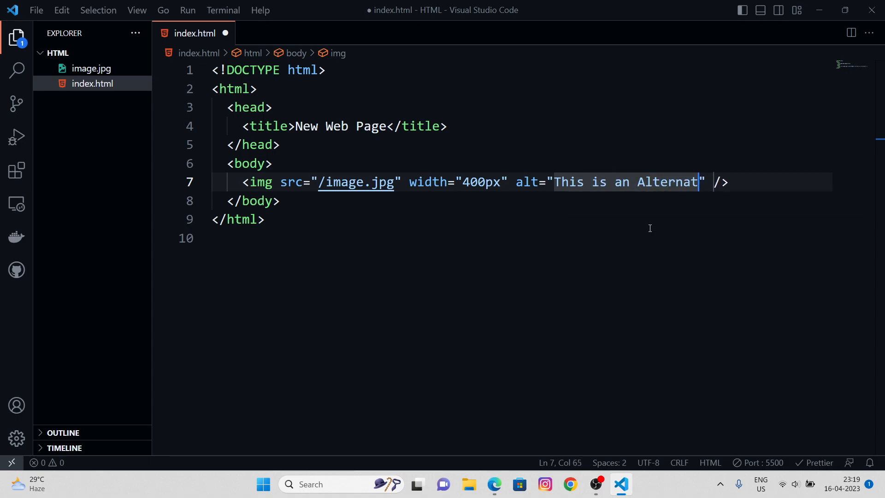
pyautogui.write('ive te')
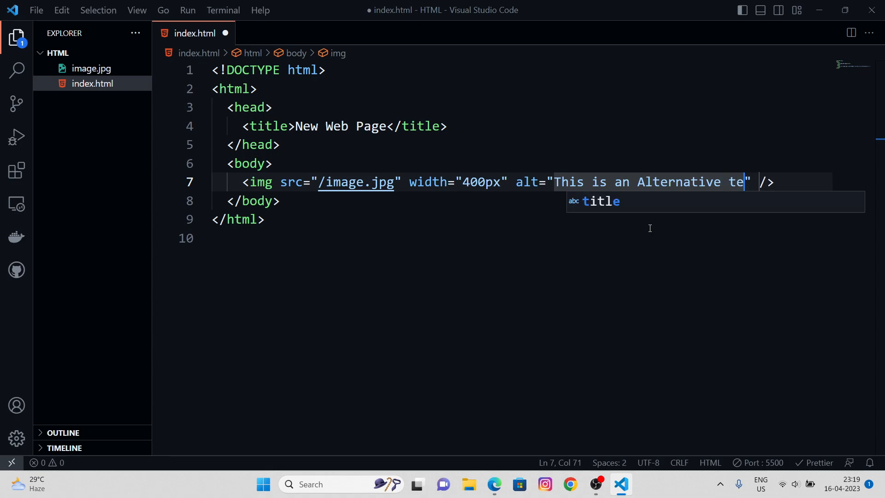
pyautogui.write('xt')
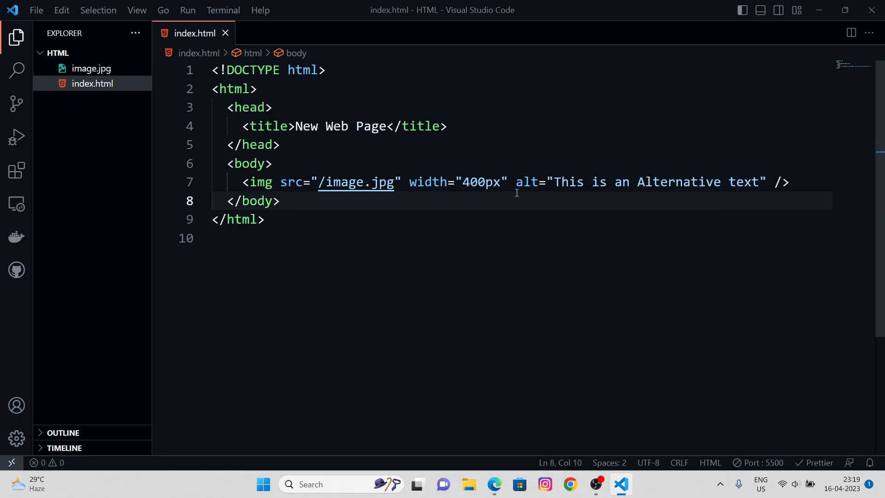
pyautogui.click(264, 219)
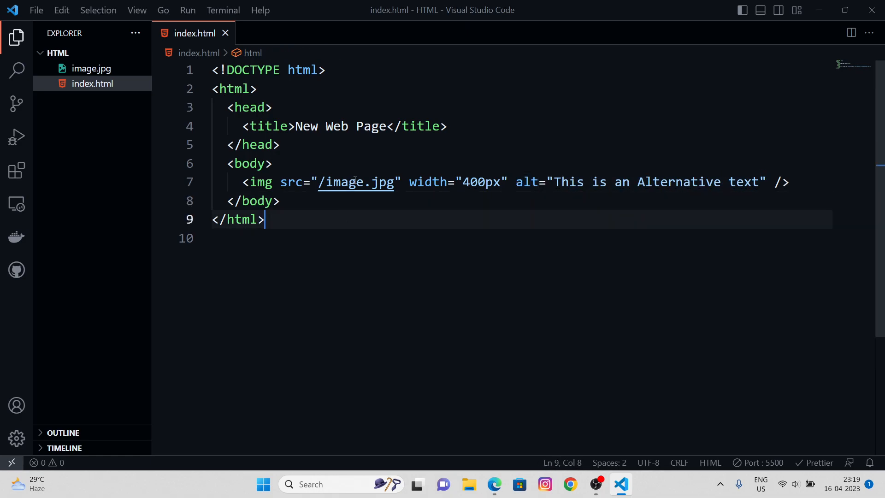
pyautogui.click(364, 182)
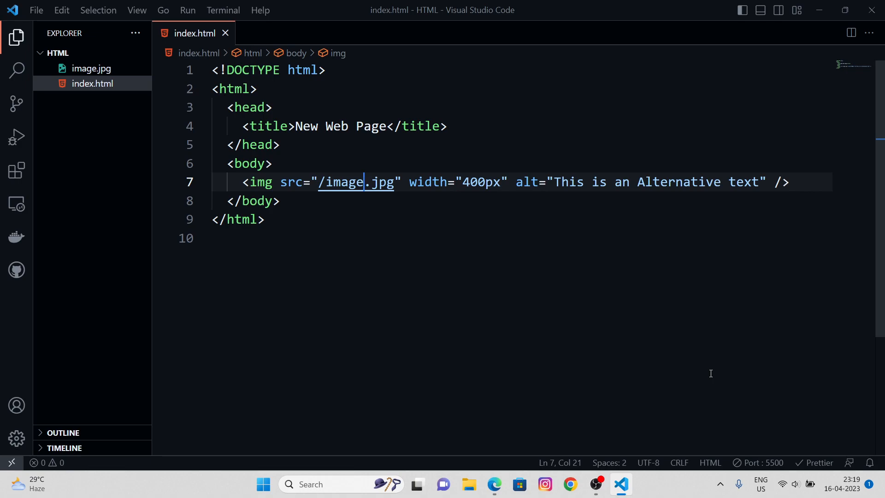
pyautogui.write('2')
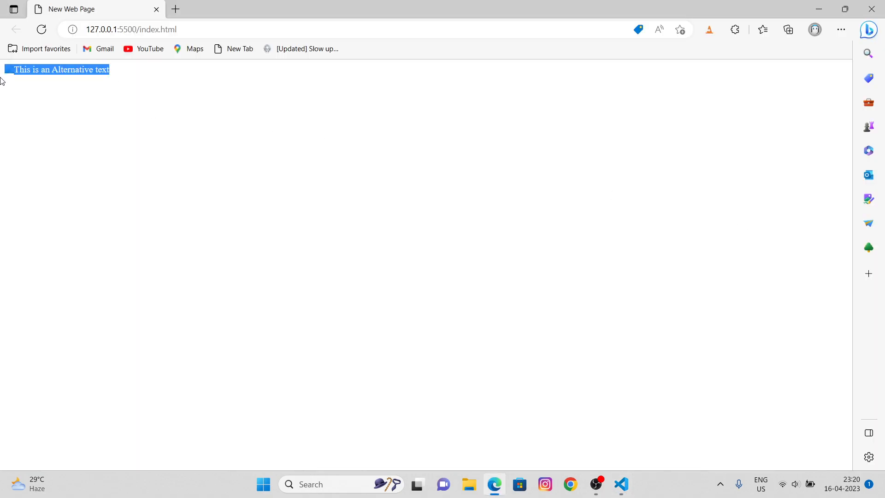
pyautogui.moveTo(45, 74)
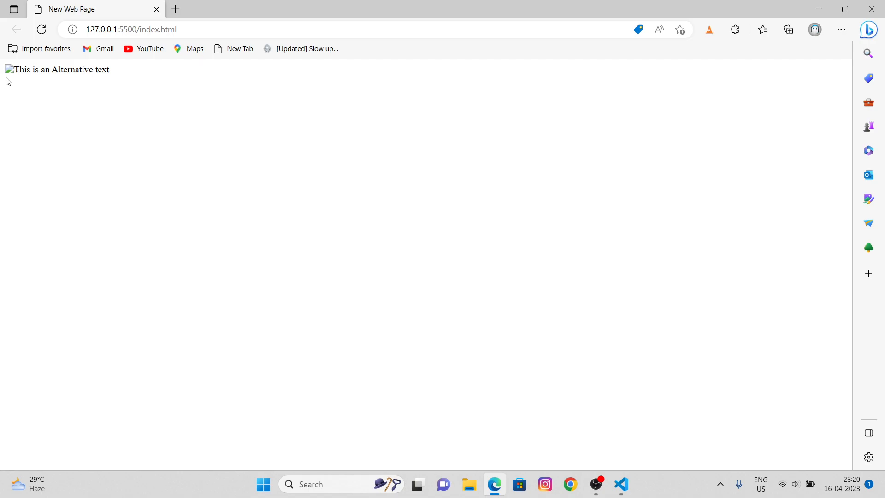
pyautogui.click(620, 484)
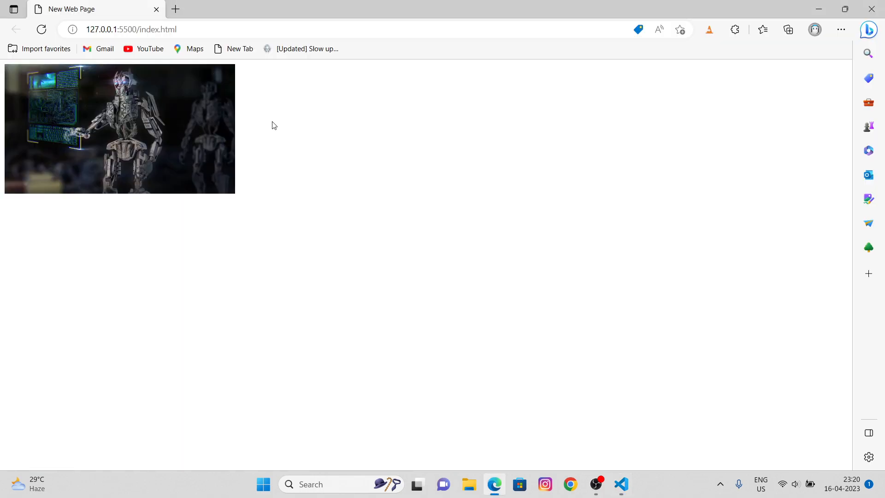
pyautogui.moveTo(275, 257)
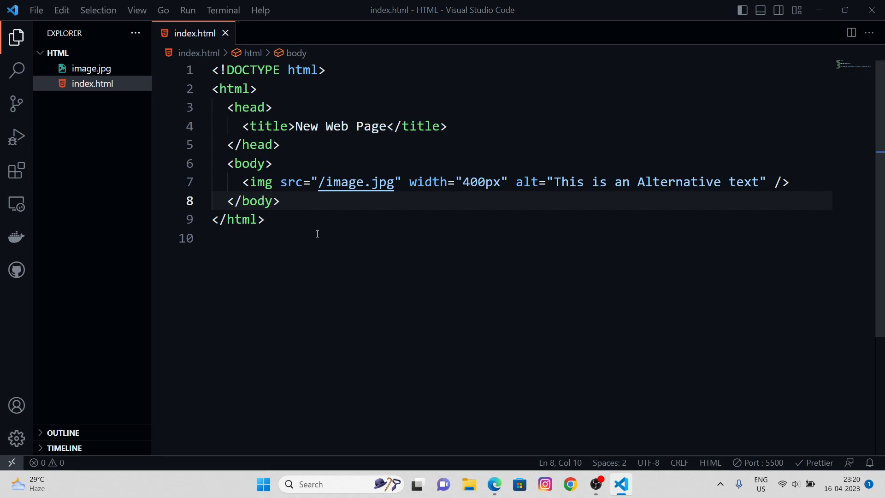
pyautogui.moveTo(485, 234)
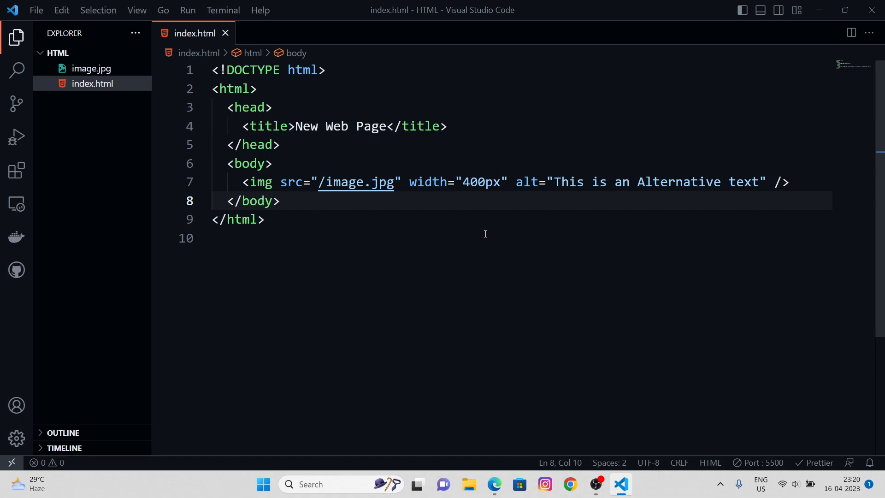
pyautogui.moveTo(545, 213)
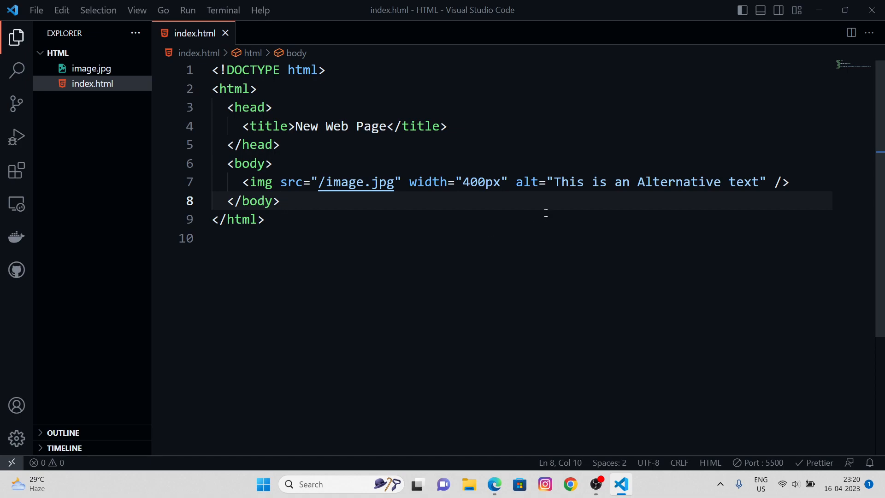